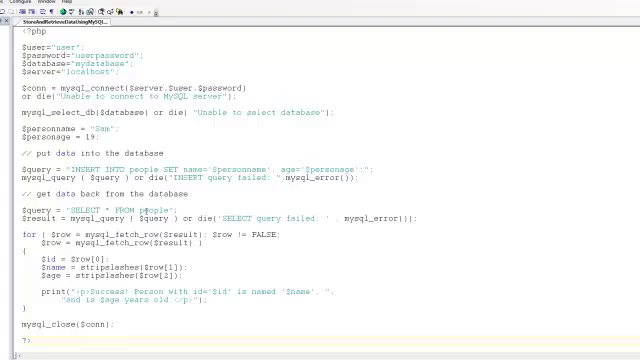
pyautogui.scroll(-3)
pyautogui.write('http://localhost:81')
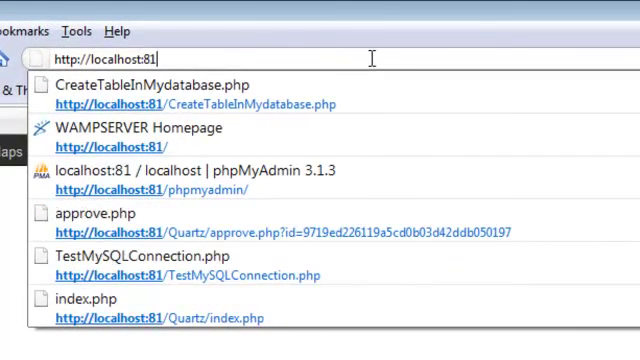
pyautogui.write('/StoreAndRetrieve')
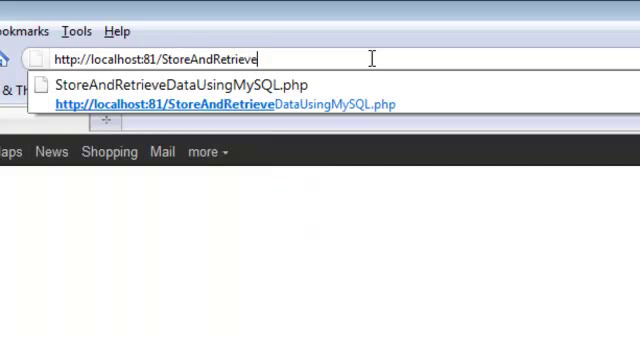
pyautogui.write('DataUsingMySQL.p')
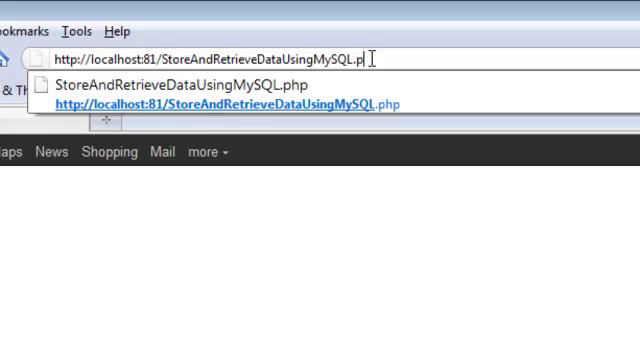
pyautogui.press('Return')
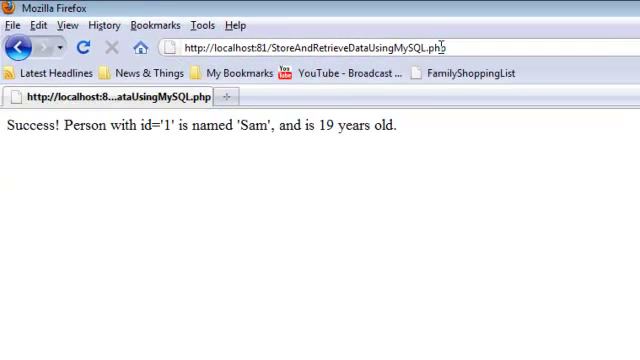
pyautogui.moveTo(44, 150)
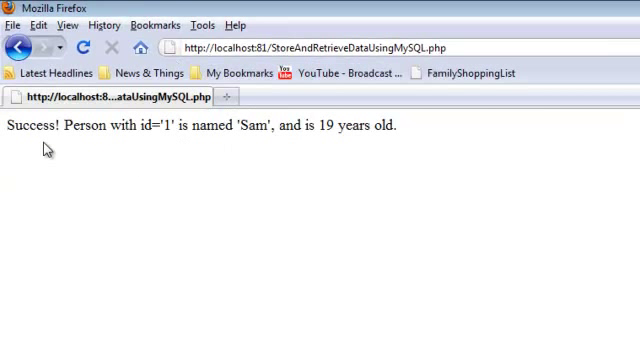
pyautogui.moveTo(162, 132)
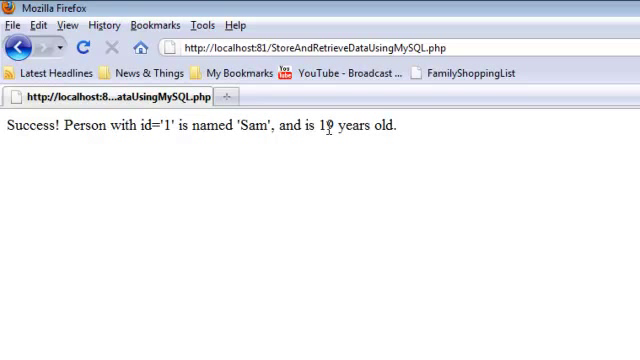
pyautogui.moveTo(416, 136)
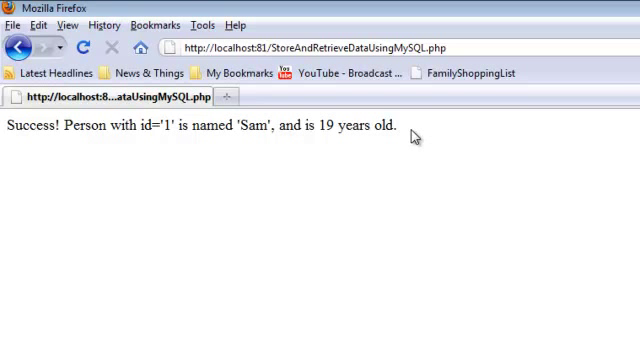